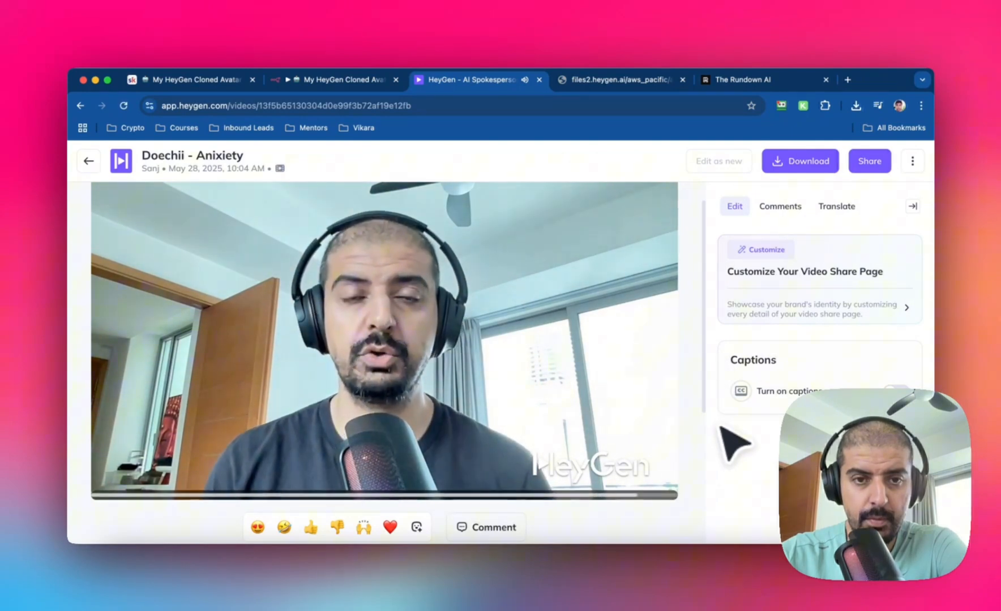
- Switch from the HeyGen share page to the n8n news-to-video workflow tab
click(332, 79)
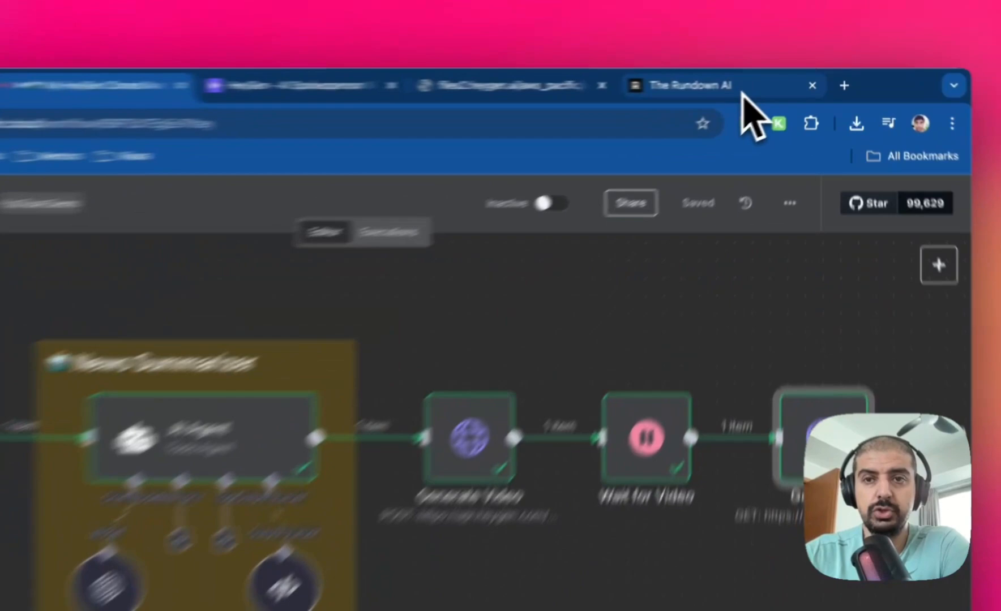
- Show The Rundown AI newsletter homepage as the workflow's news source
click(689, 84)
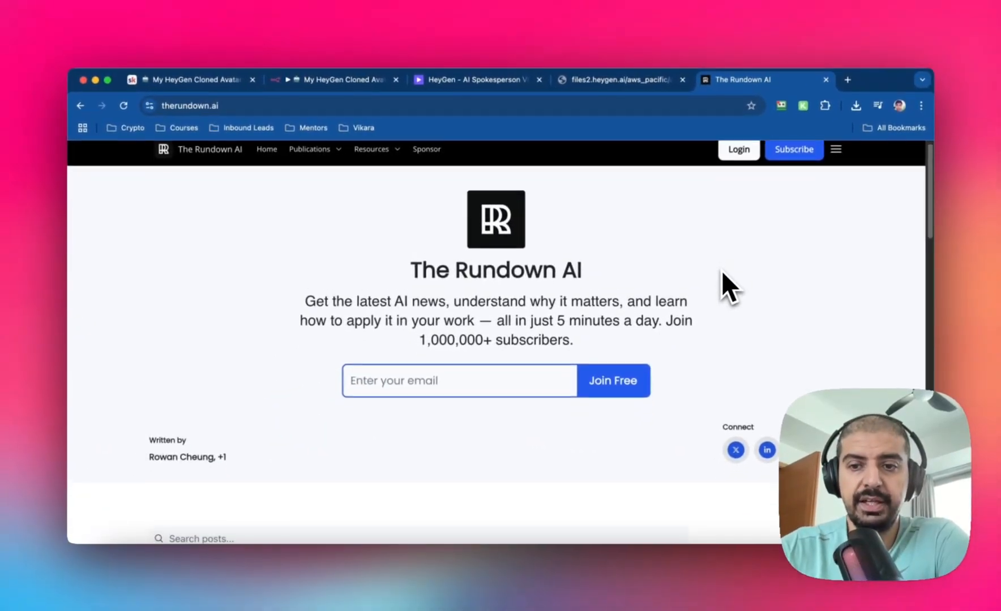
scroll(down, 3)
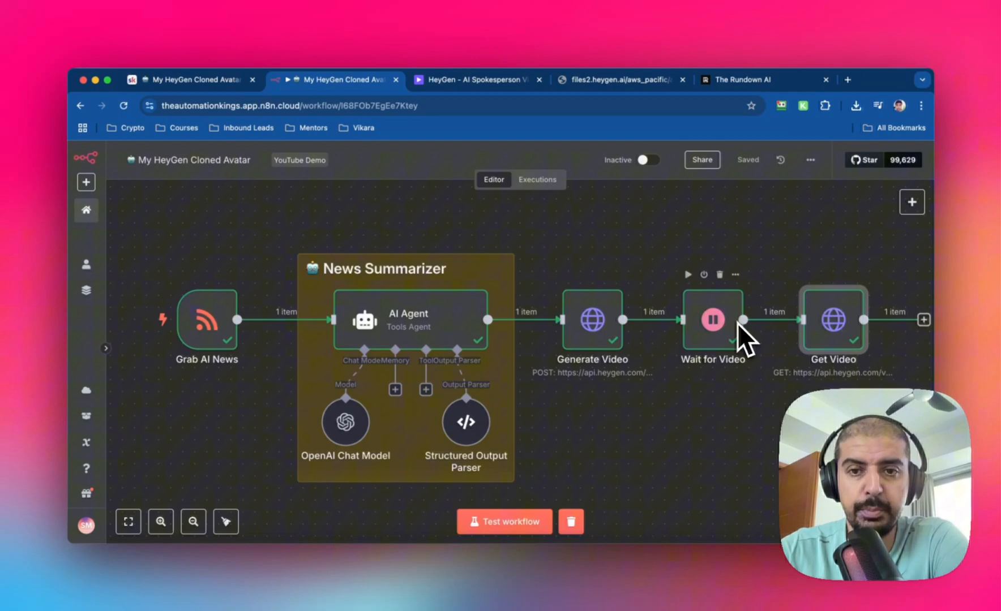
mouse_move(712, 341)
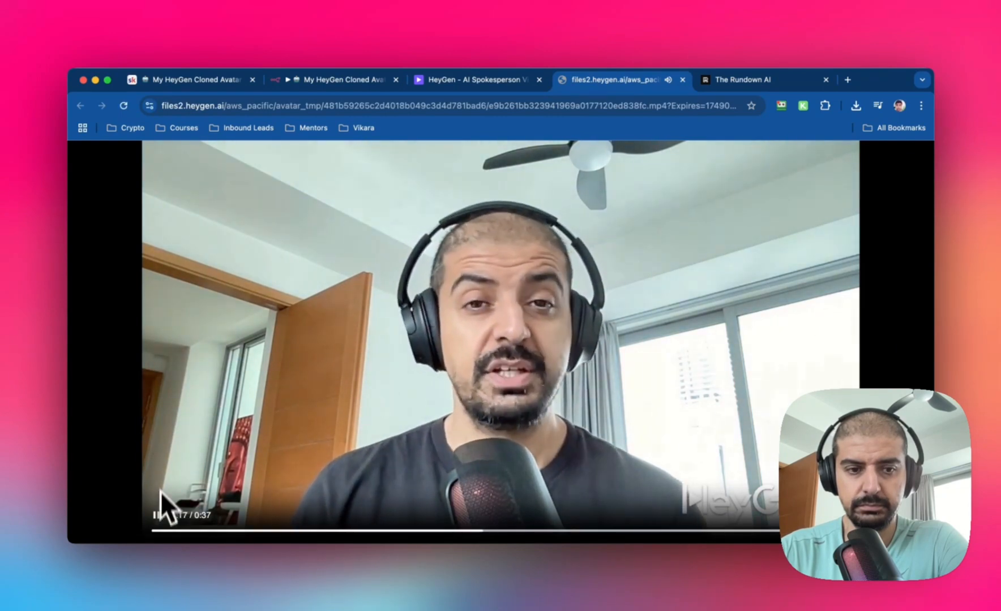
- Show the Skool lesson 'My HeyGen Cloned Avatar' with its blueprint download and resources
click(424, 79)
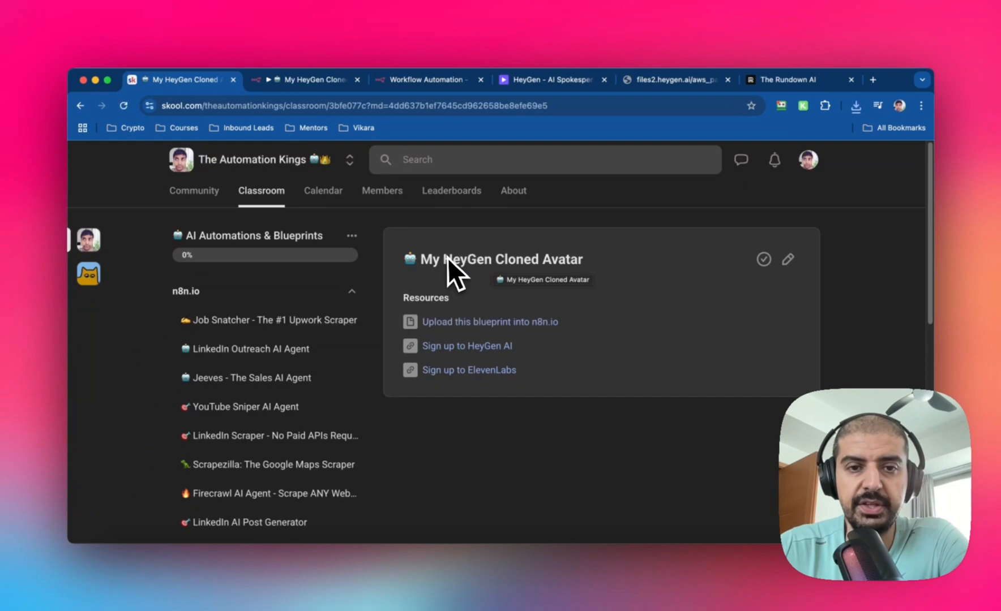
mouse_move(494, 280)
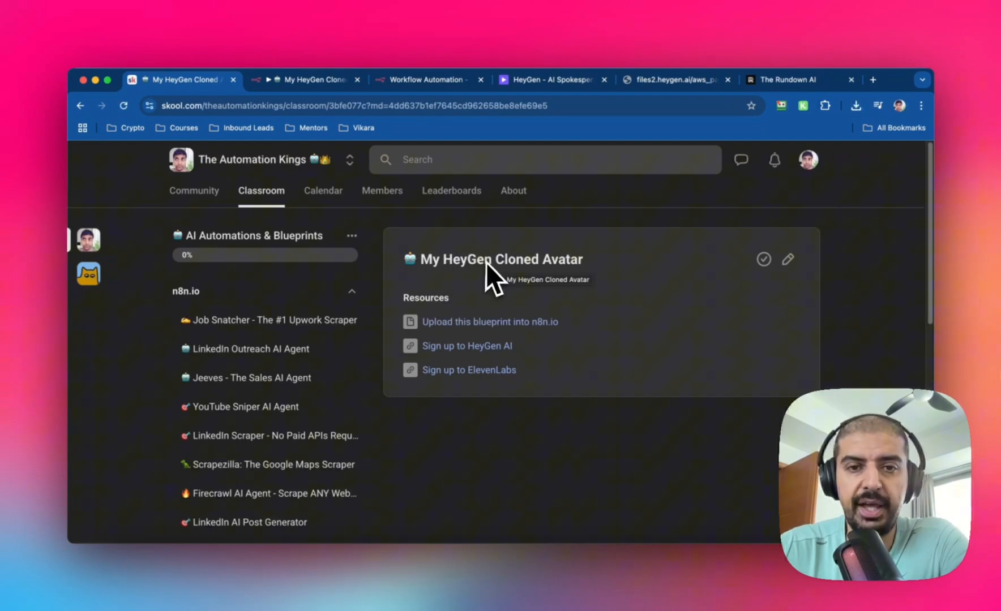
mouse_move(489, 322)
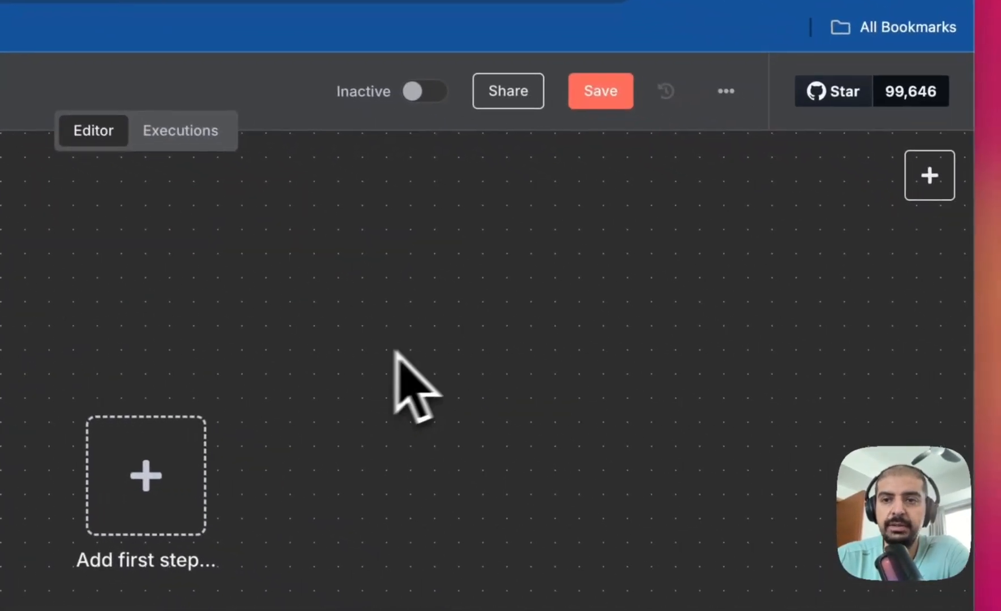
- Import the downloaded HeyGen blueprint JSON into the new workflow via Import from File
click(725, 90)
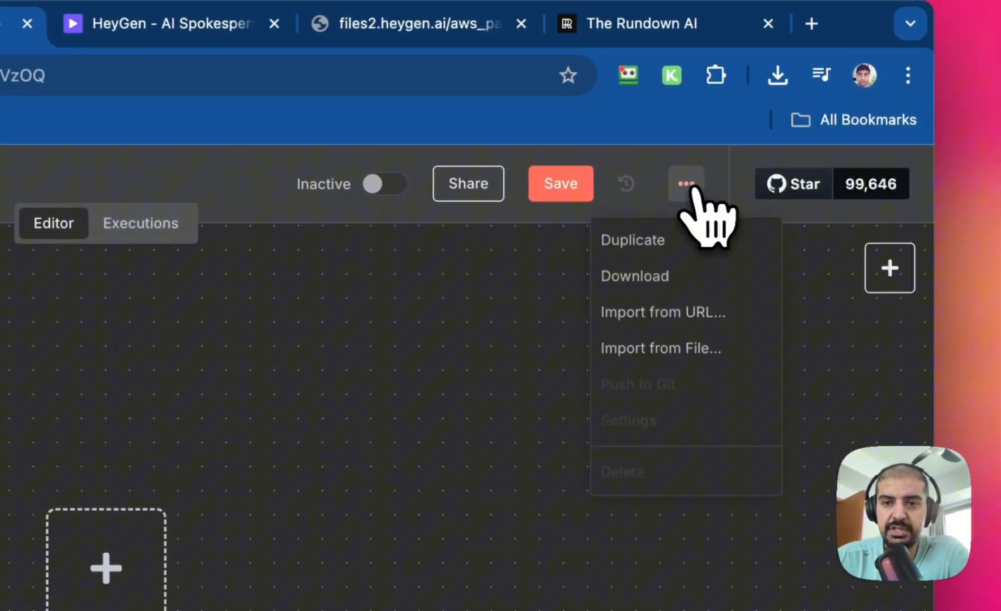
click(661, 349)
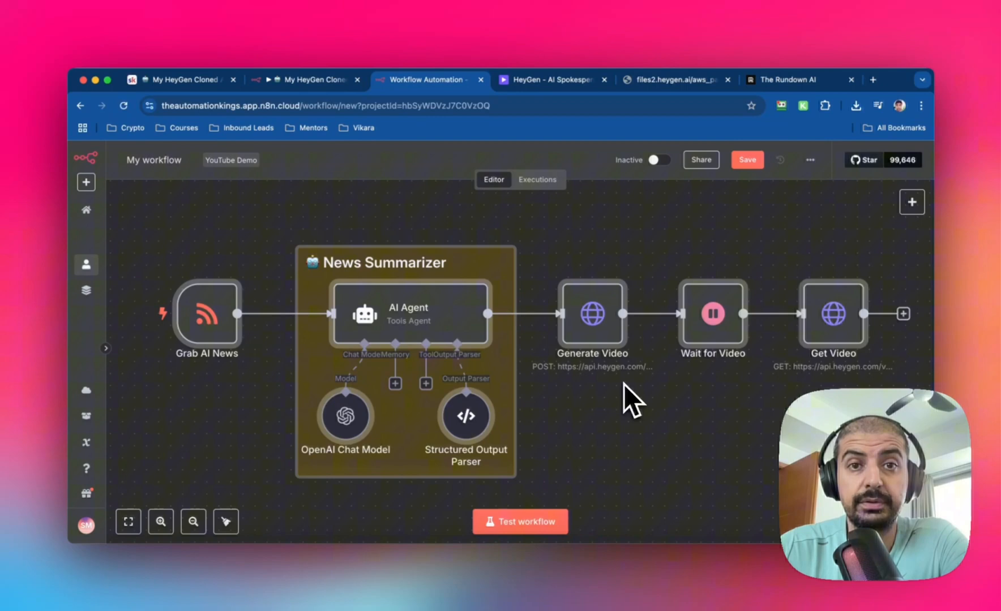
- Show the HeyGen dashboard with the custom cloned avatar among the avatars
click(547, 79)
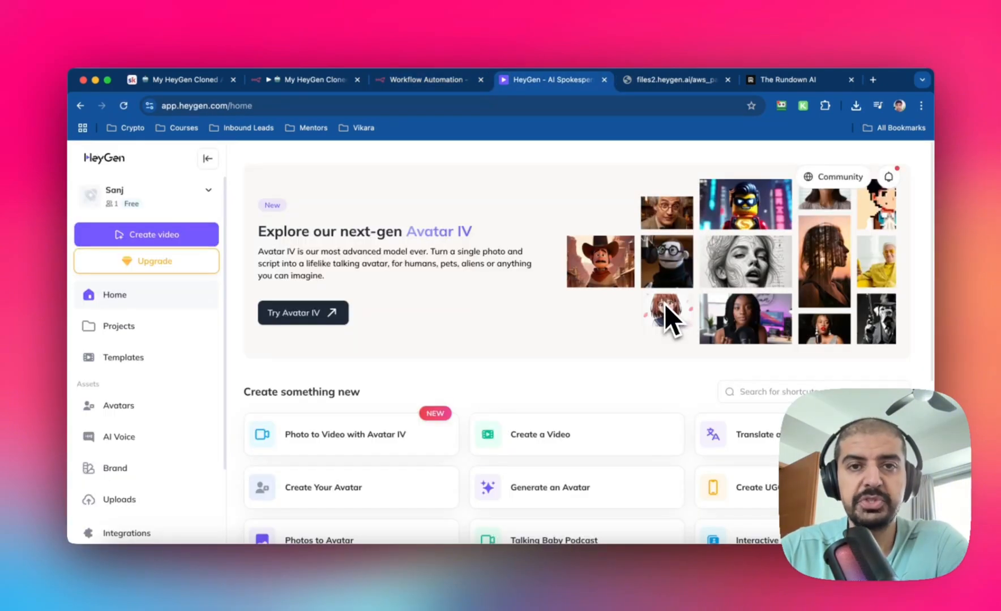
mouse_move(665, 309)
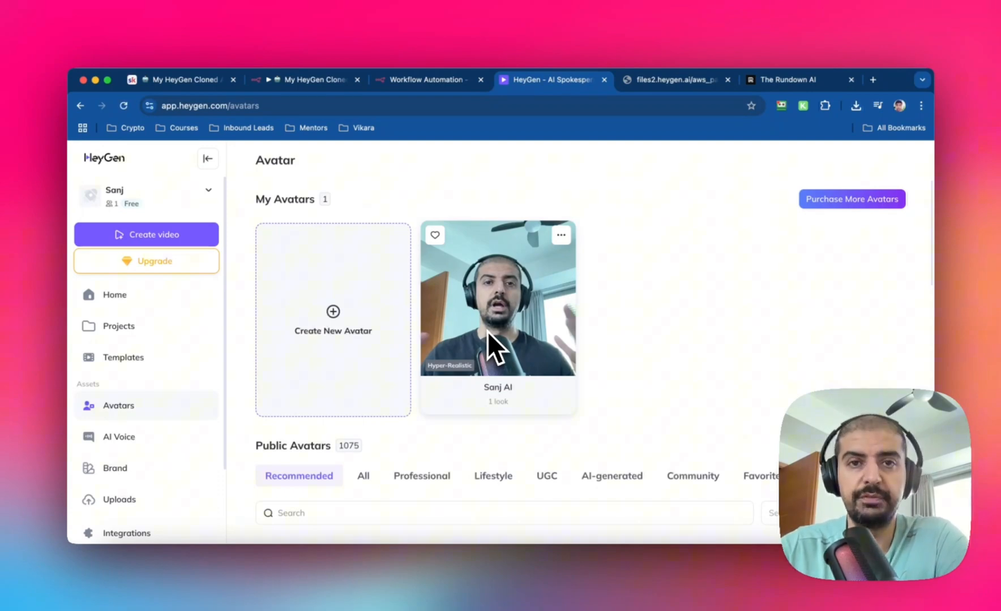
mouse_move(533, 323)
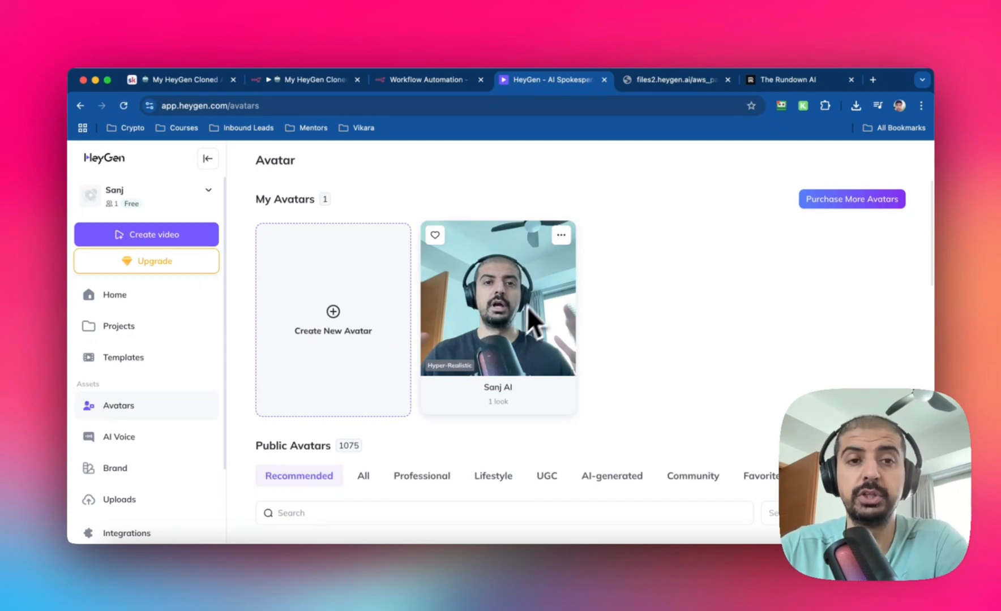
mouse_move(539, 306)
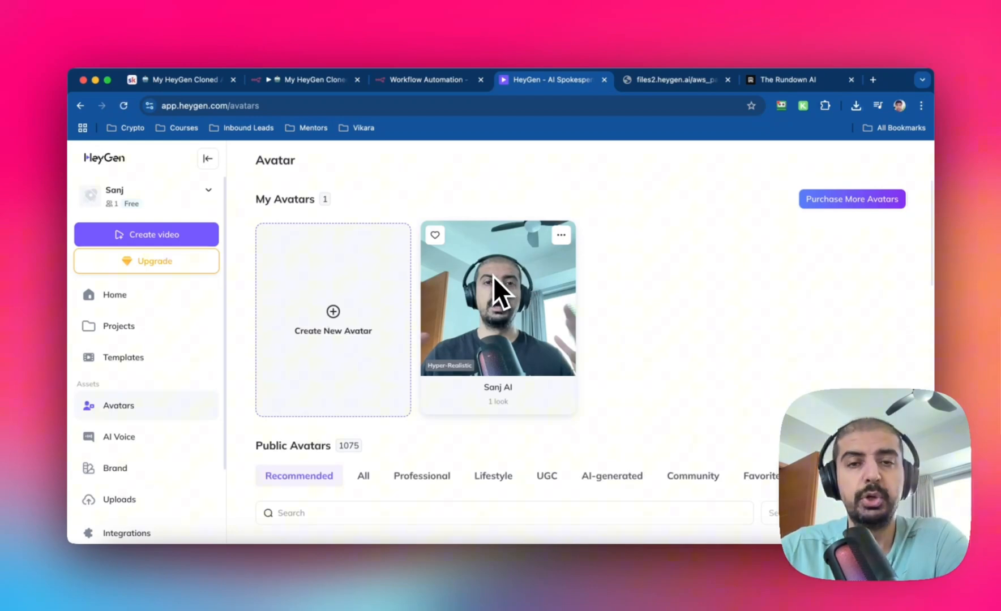
mouse_move(568, 304)
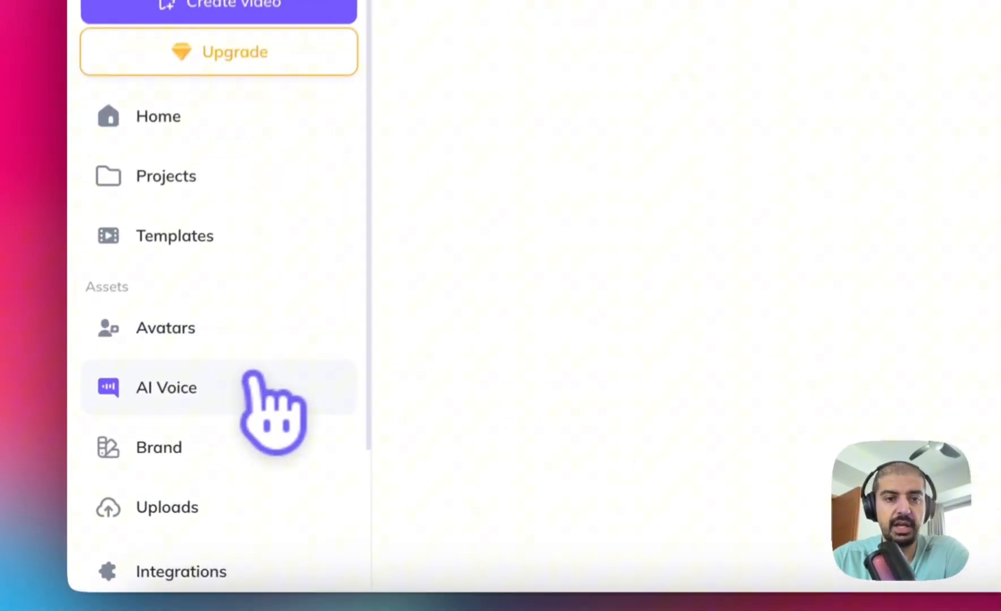
- Review the cloned ElevenLabs voice on HeyGen's AI Voice page and its third-party integration
click(166, 388)
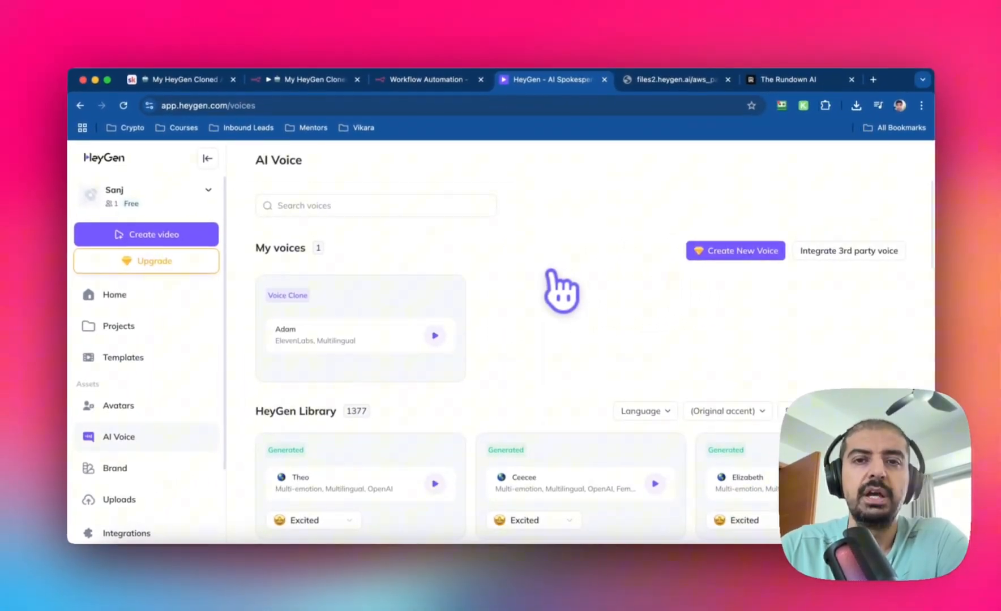
mouse_move(558, 293)
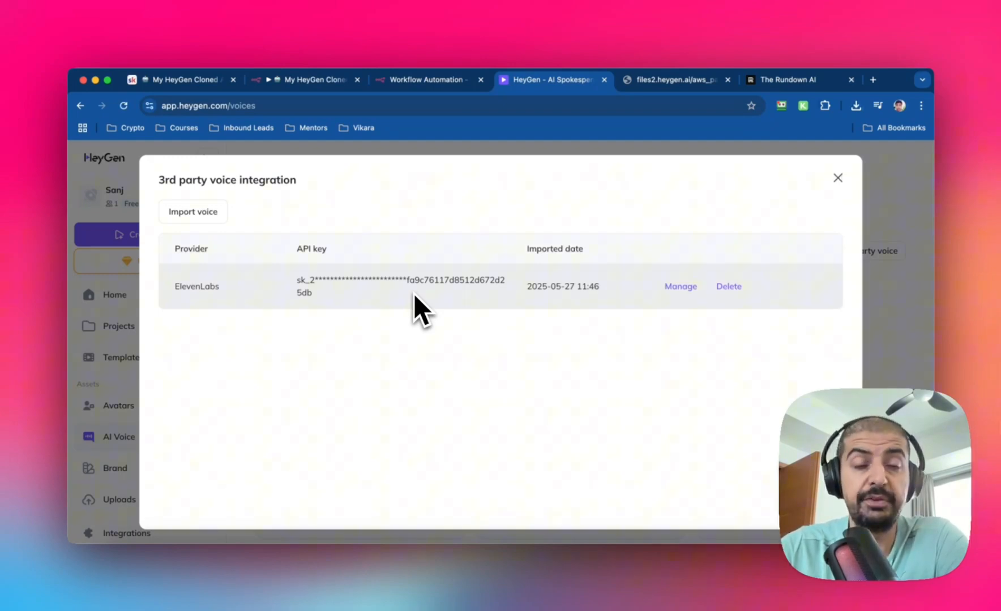
mouse_move(433, 323)
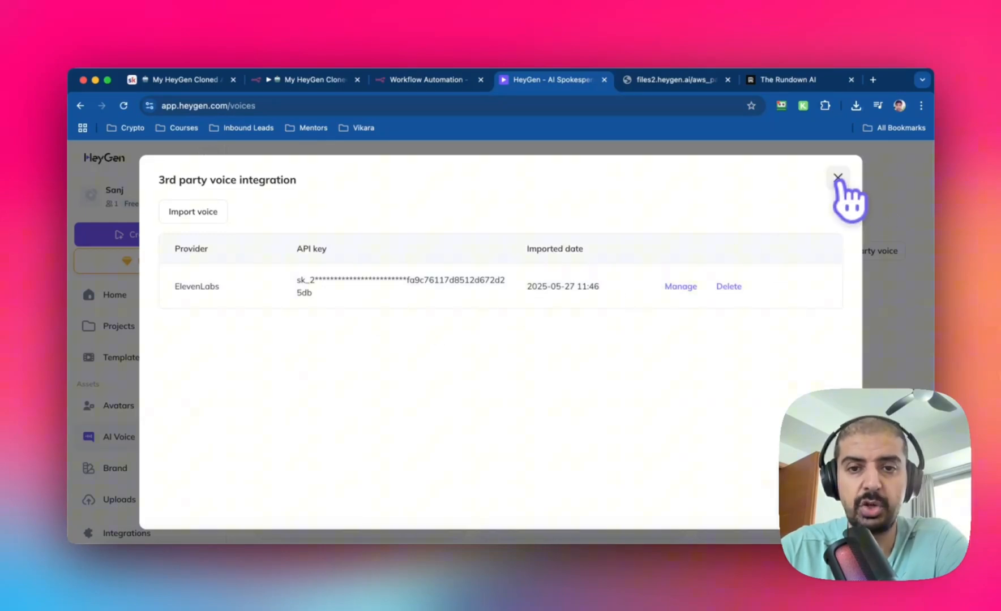
click(838, 176)
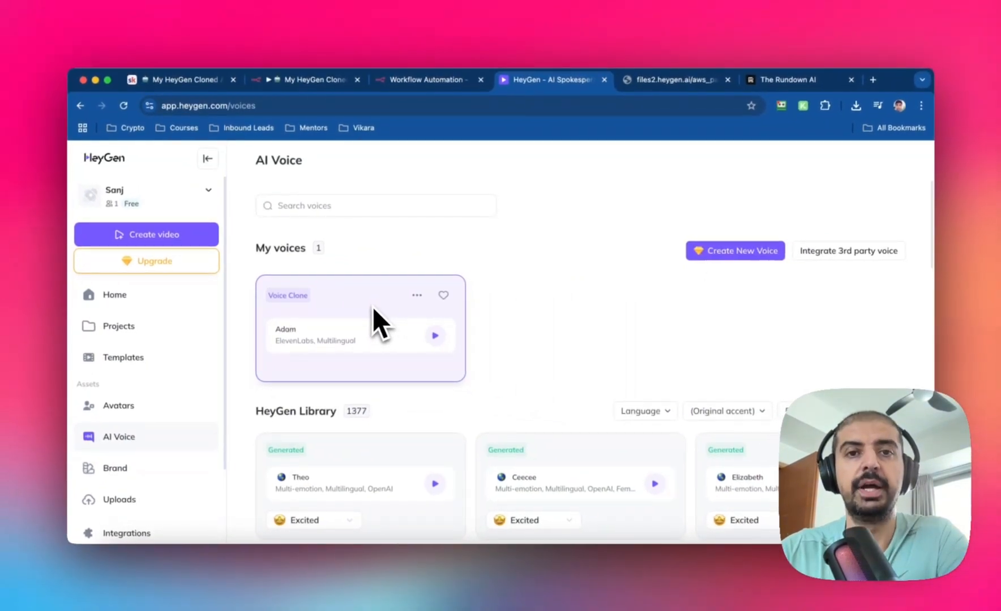
mouse_move(412, 327)
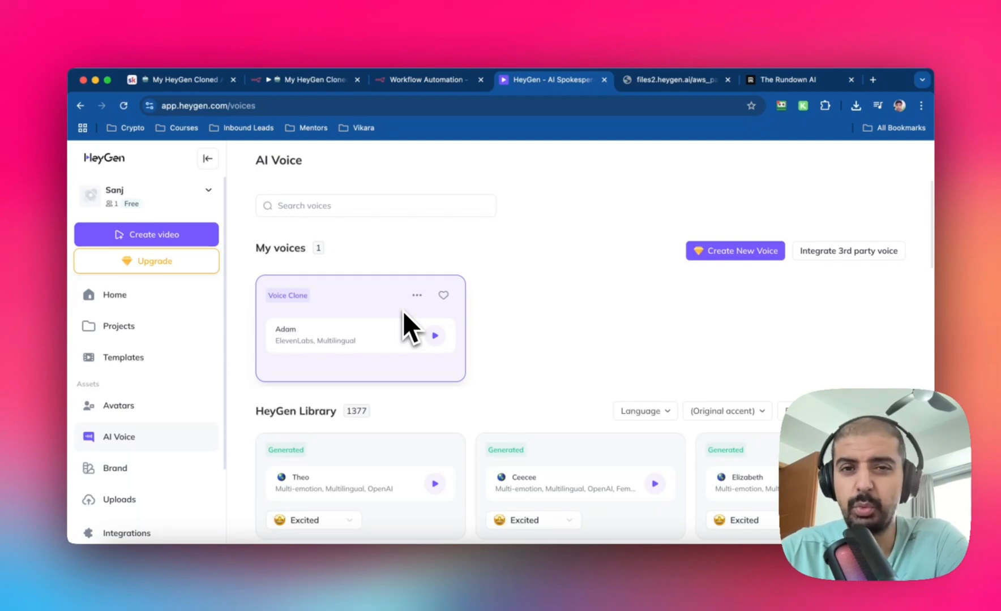
mouse_move(367, 309)
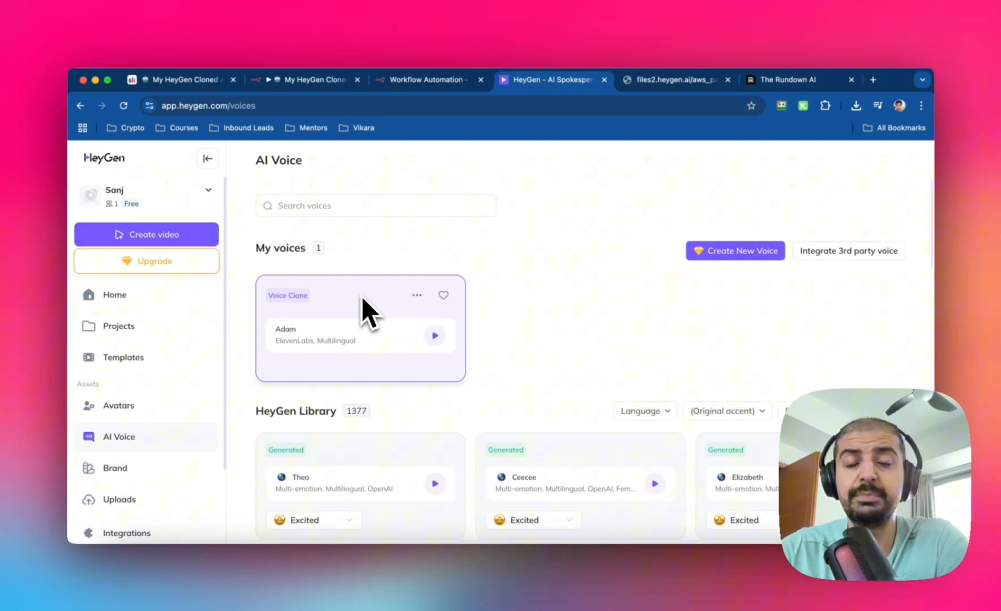
mouse_move(358, 319)
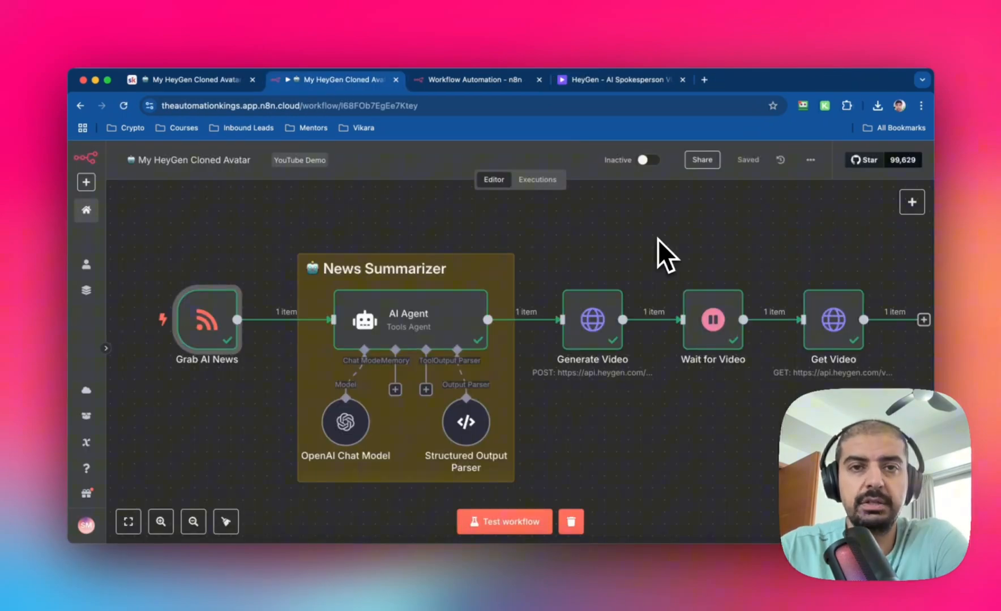
- Inspect the Grab AI News RSS trigger polling every minute with its fetched ChatGPT article
double_click(207, 320)
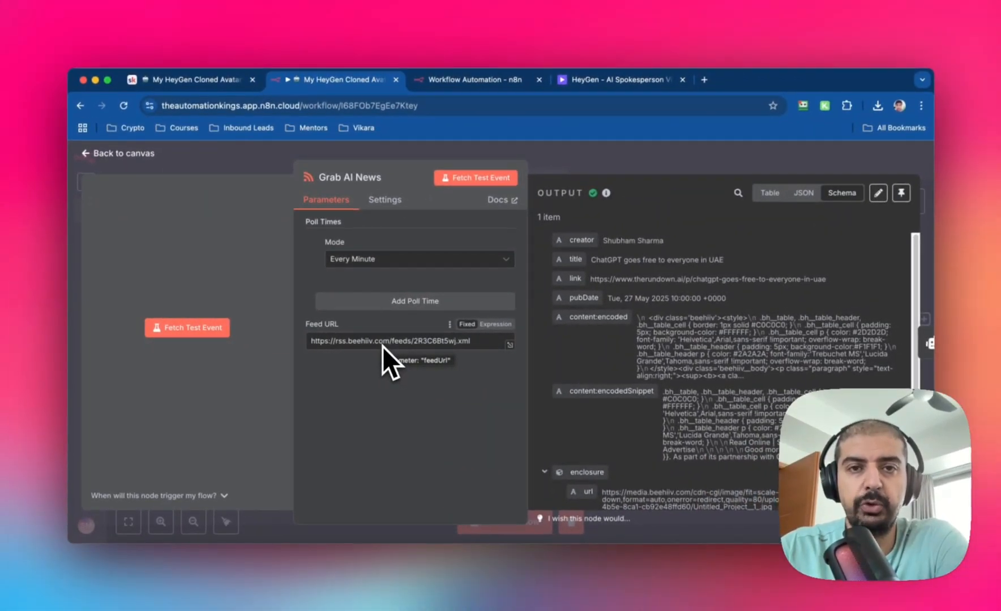
mouse_move(670, 300)
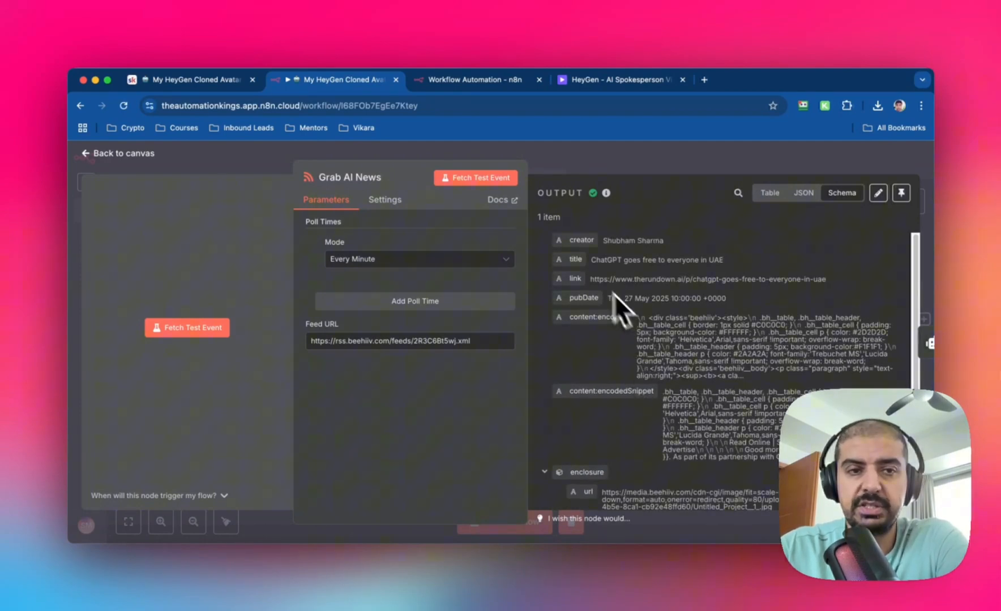
- Leave the Grab AI News node and return to the canvas for the AI Agent node
click(121, 153)
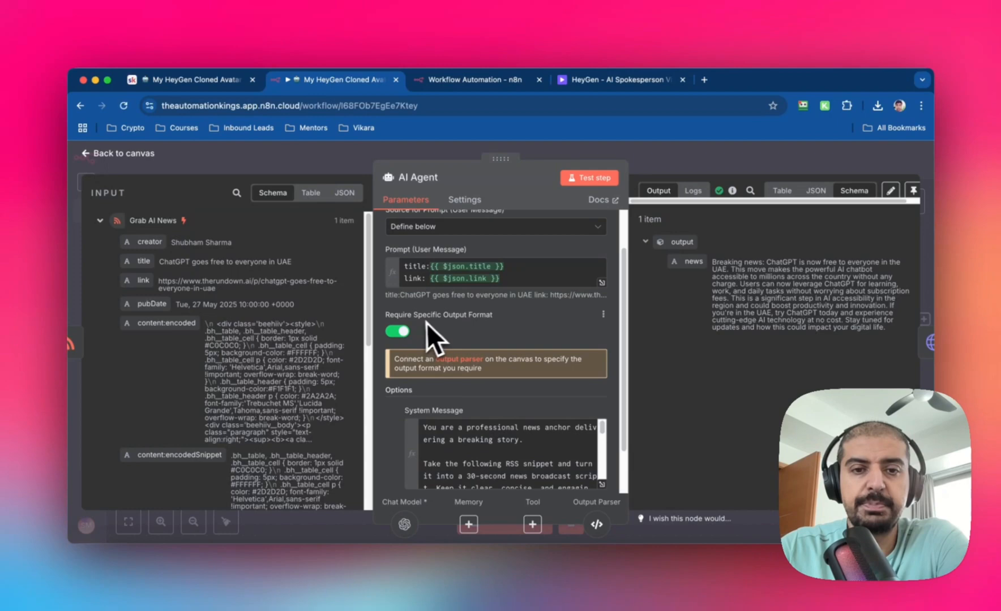
mouse_move(469, 332)
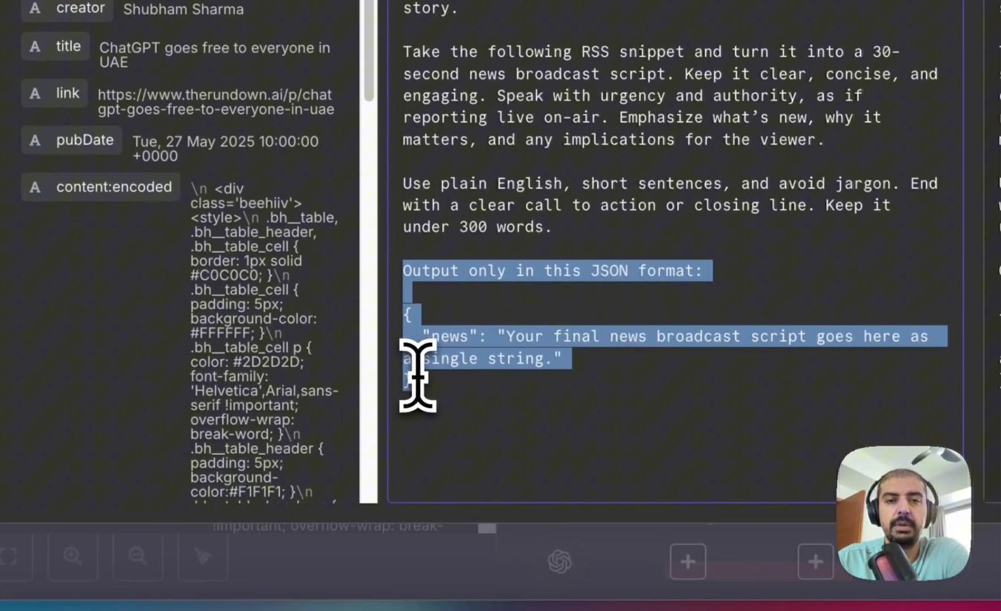
mouse_move(603, 249)
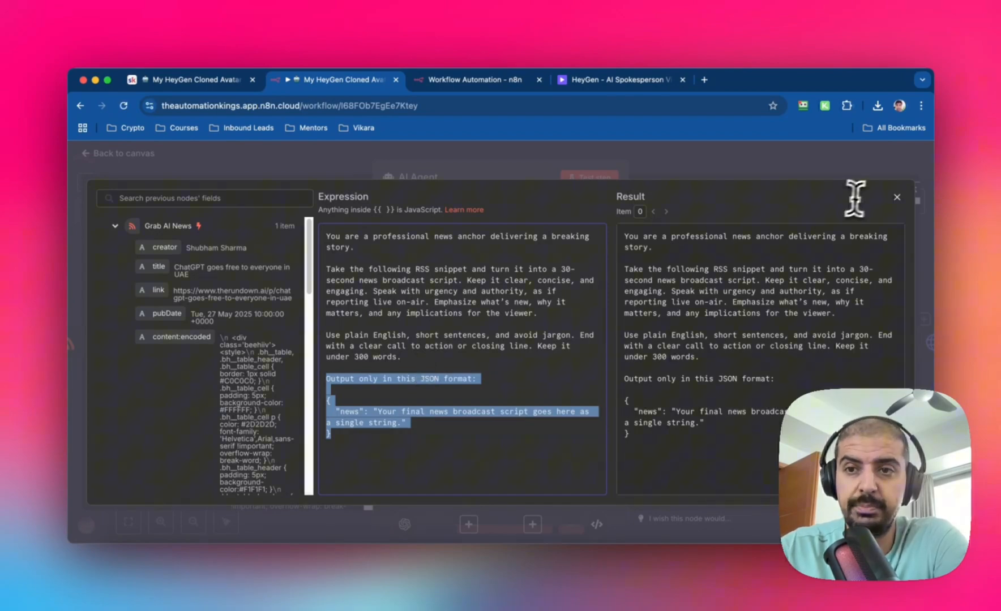
- Finish reviewing the AI Agent system message with its JSON-only news output instruction
click(896, 197)
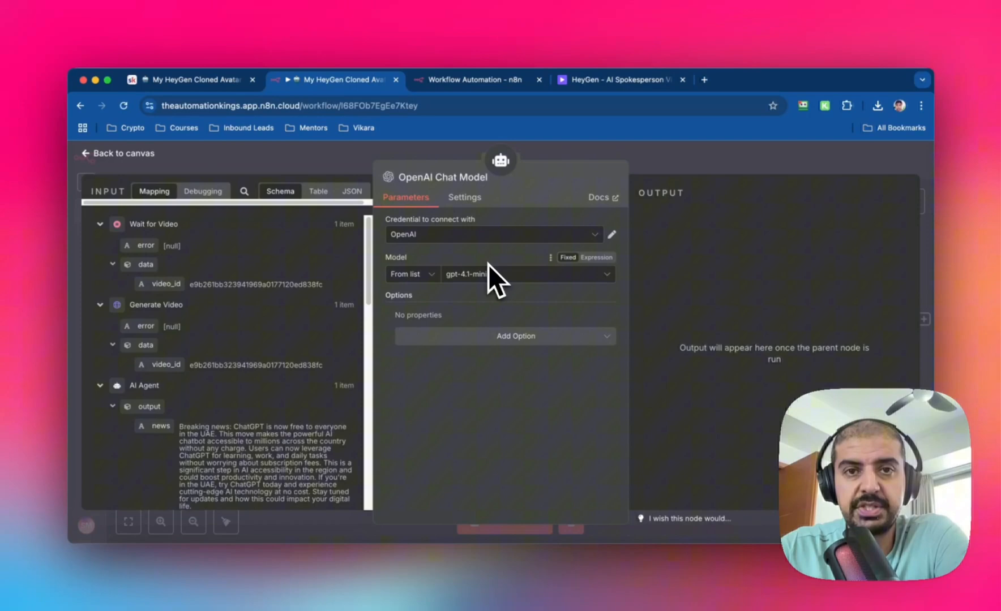
mouse_move(172, 202)
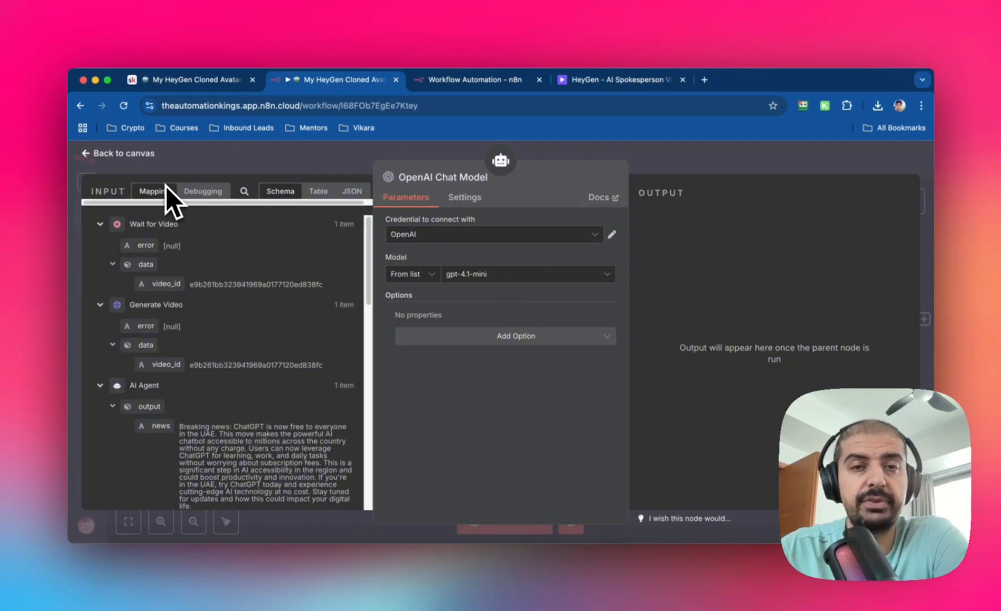
mouse_move(435, 241)
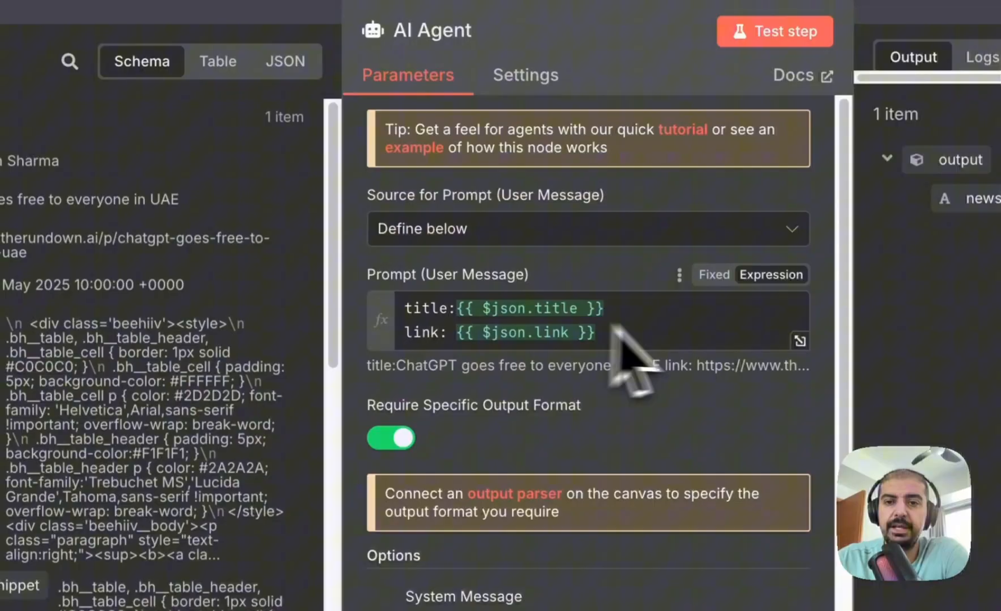
- Return to the canvas showing the News Summarizer feeding Generate Video
click(775, 31)
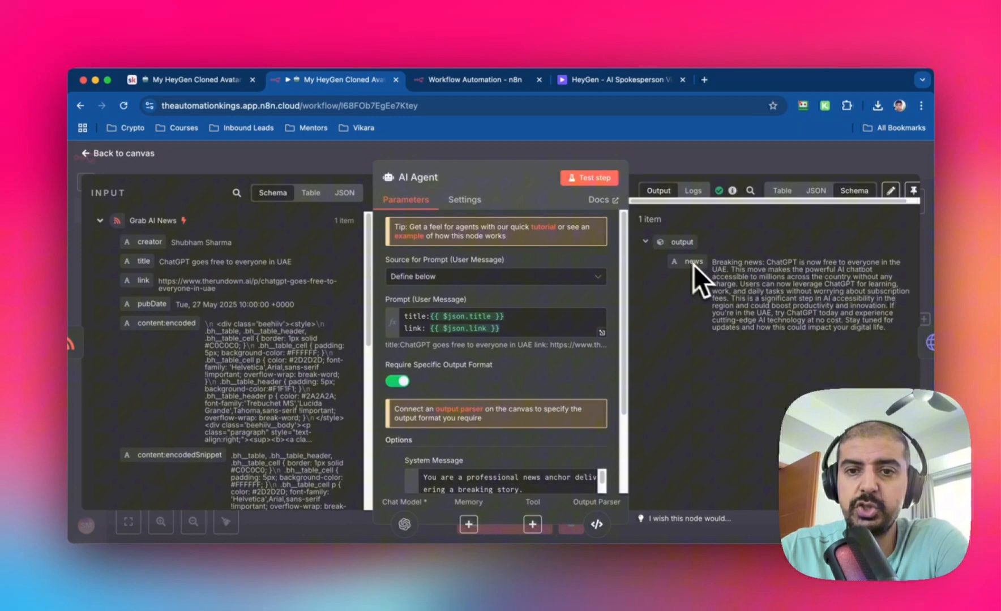
mouse_move(679, 278)
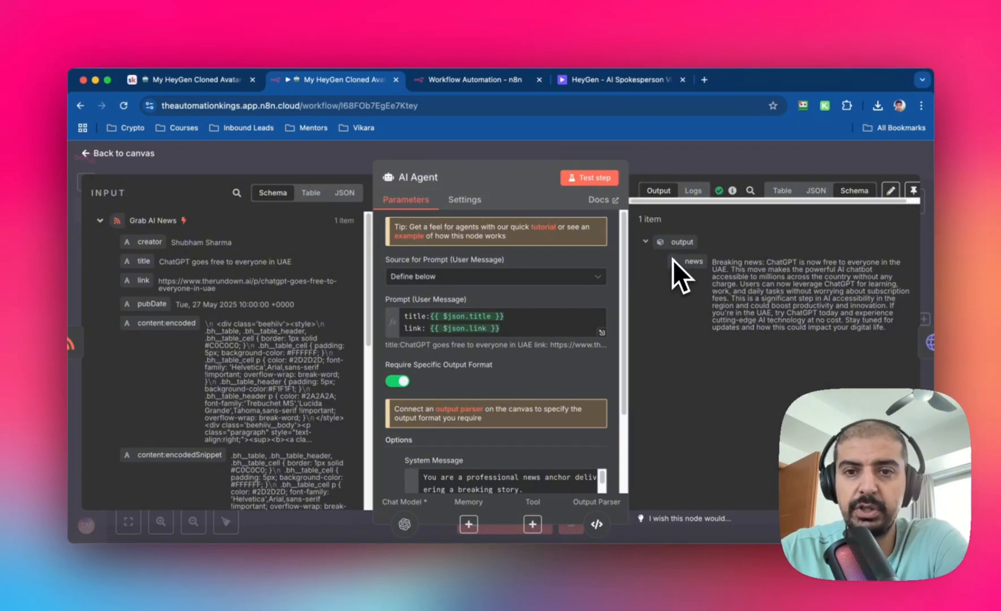
mouse_move(686, 265)
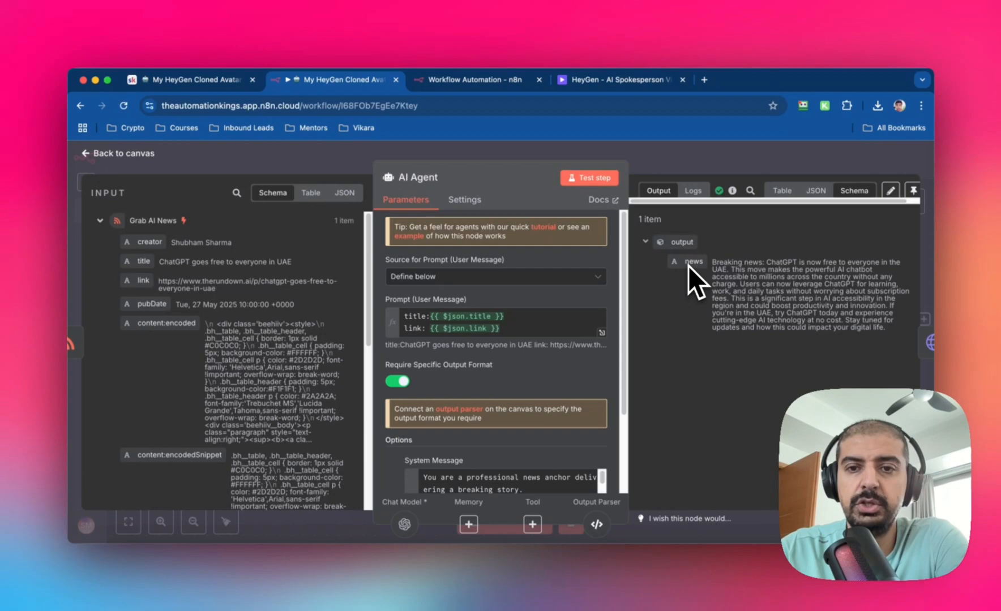
mouse_move(682, 279)
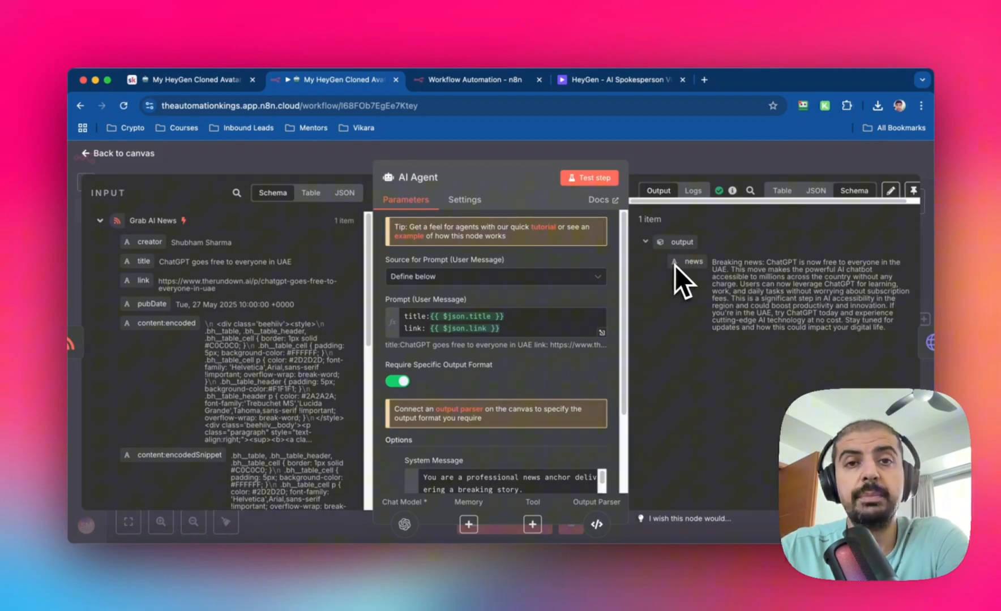
mouse_move(772, 300)
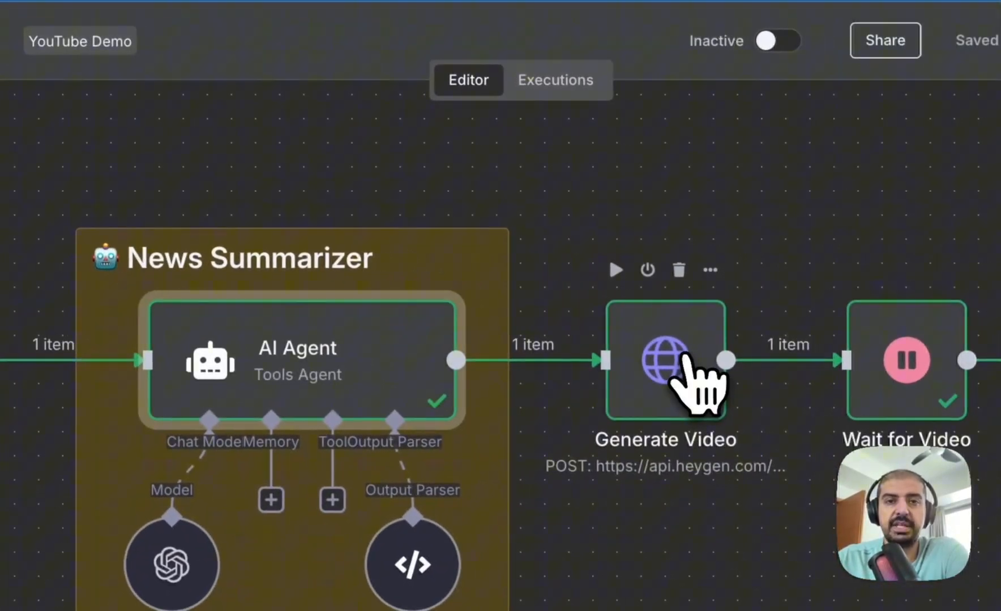
- Review the Generate Video node's HeyGen URL, auth, headers and JSON body carrying the agent's news script
double_click(665, 360)
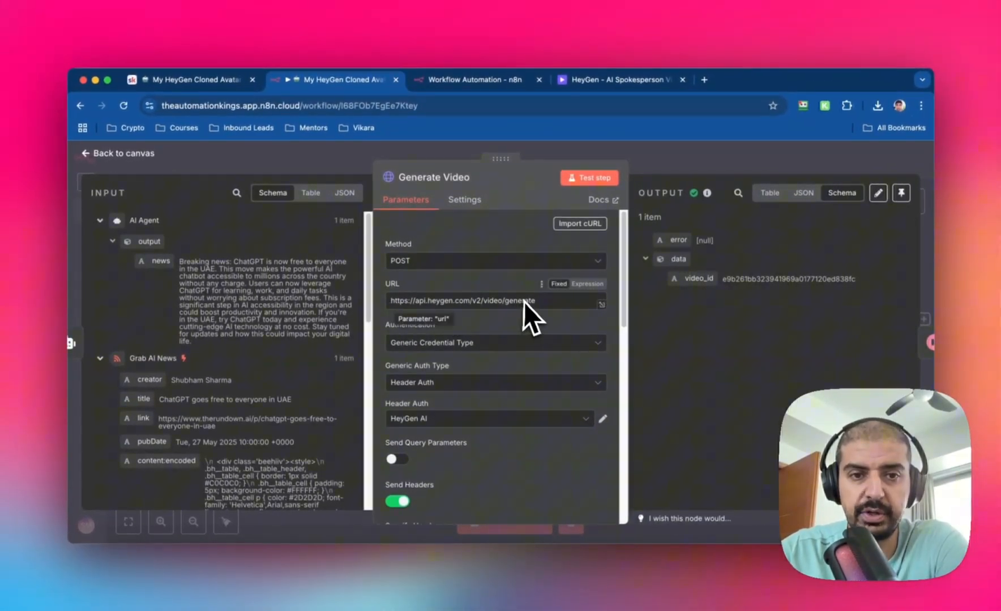
scroll(down, 3)
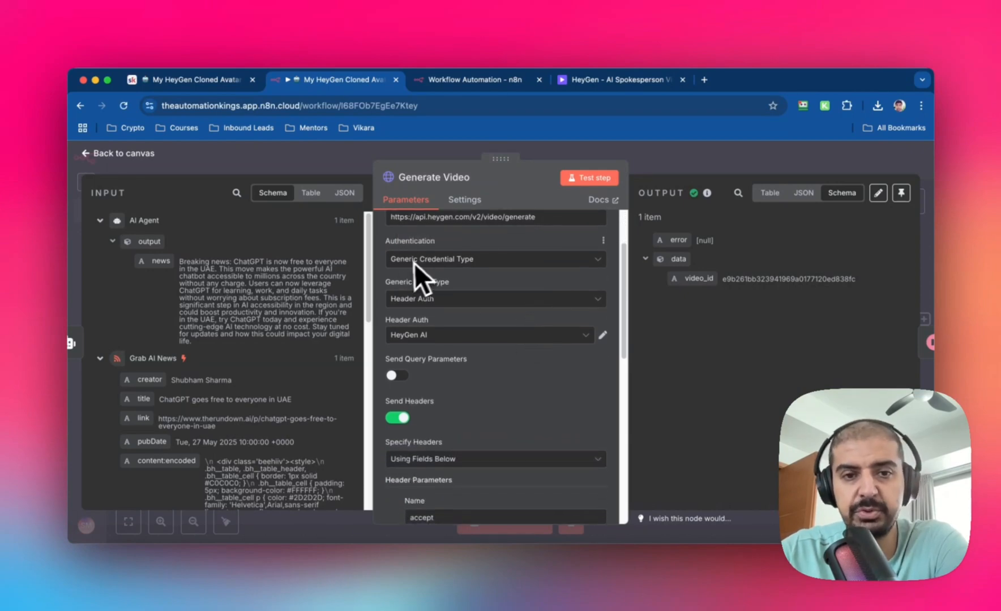
mouse_move(447, 360)
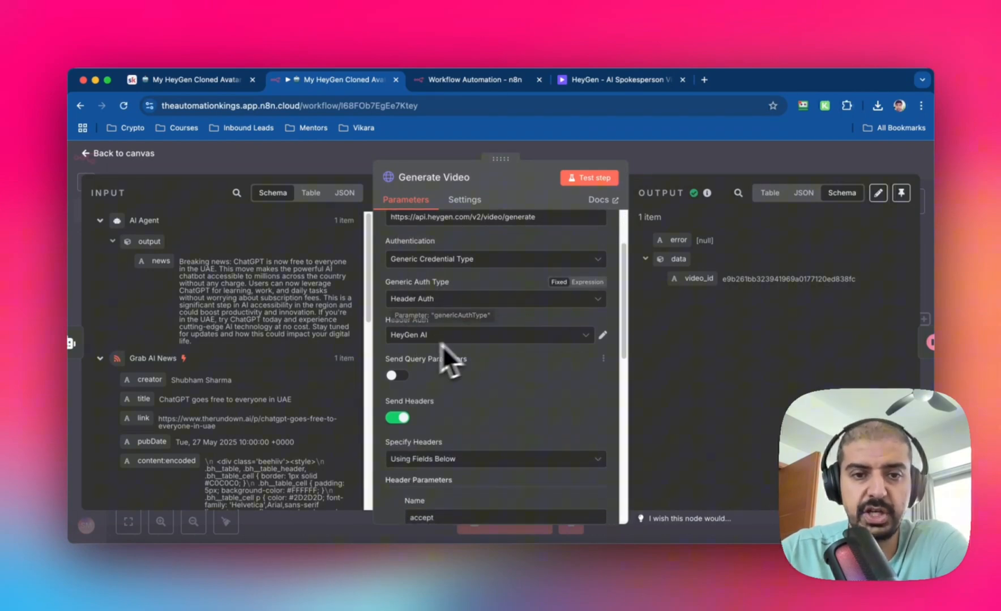
scroll(down, 3)
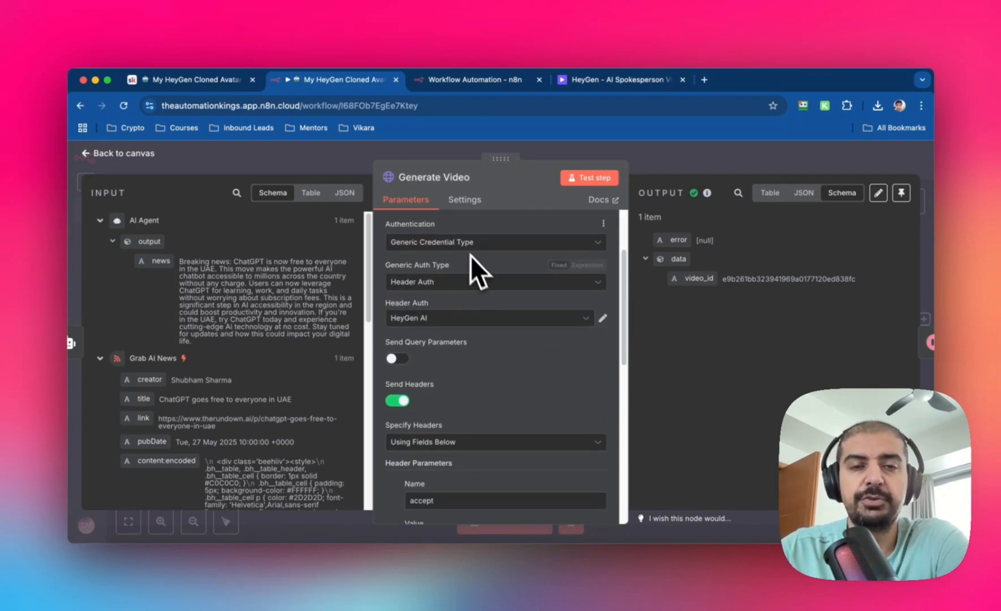
scroll(down, 3)
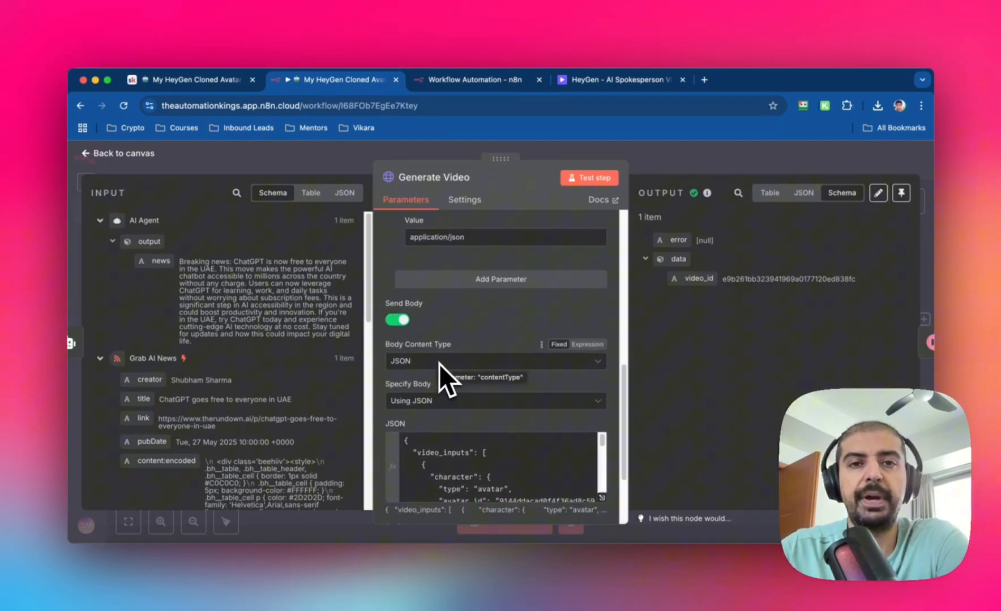
scroll(down, 3)
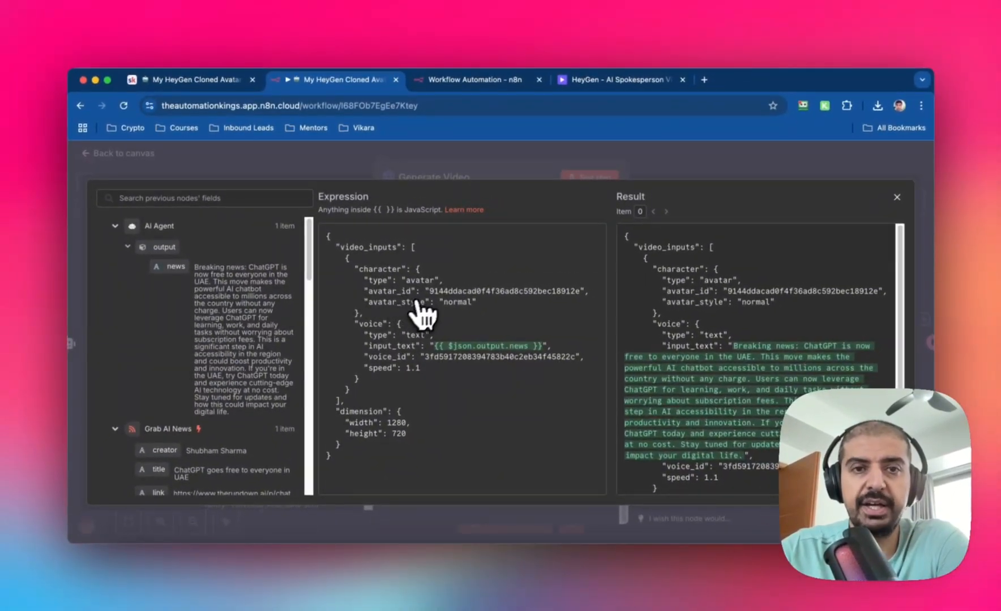
- View the cloned avatar and AI voice libraries in HeyGen, then return to n8n
click(612, 79)
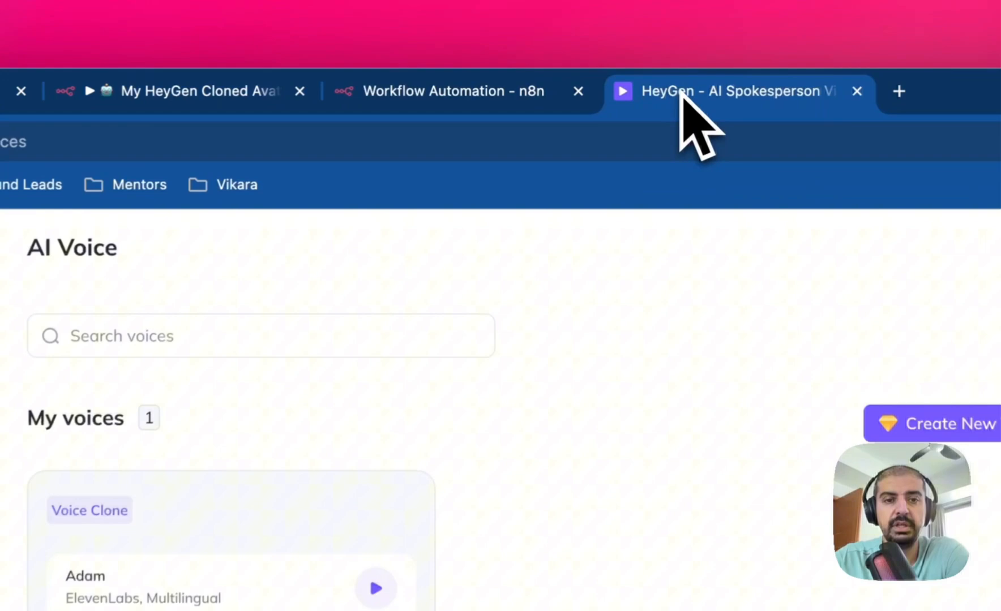
click(696, 189)
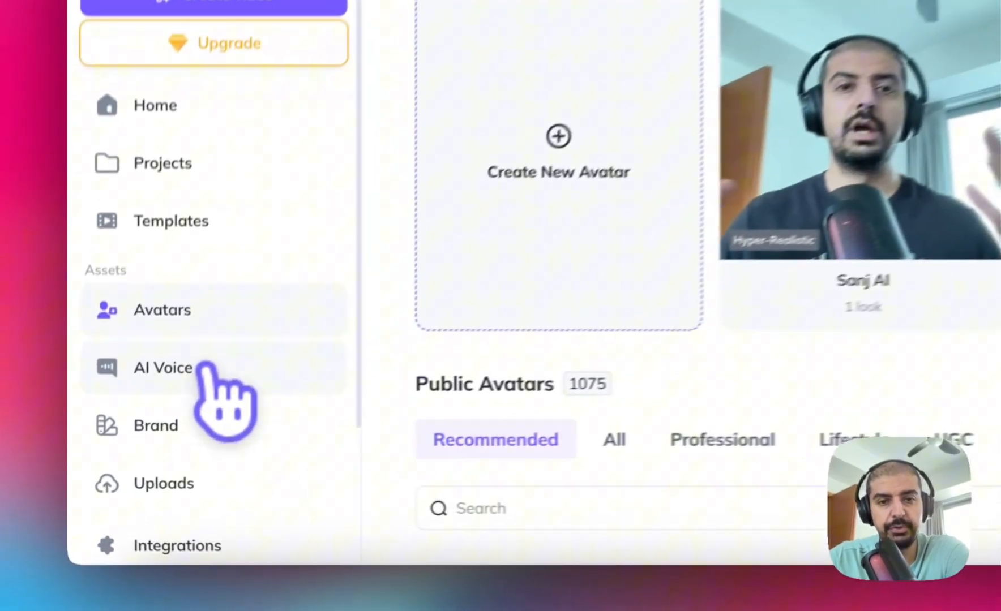
click(163, 368)
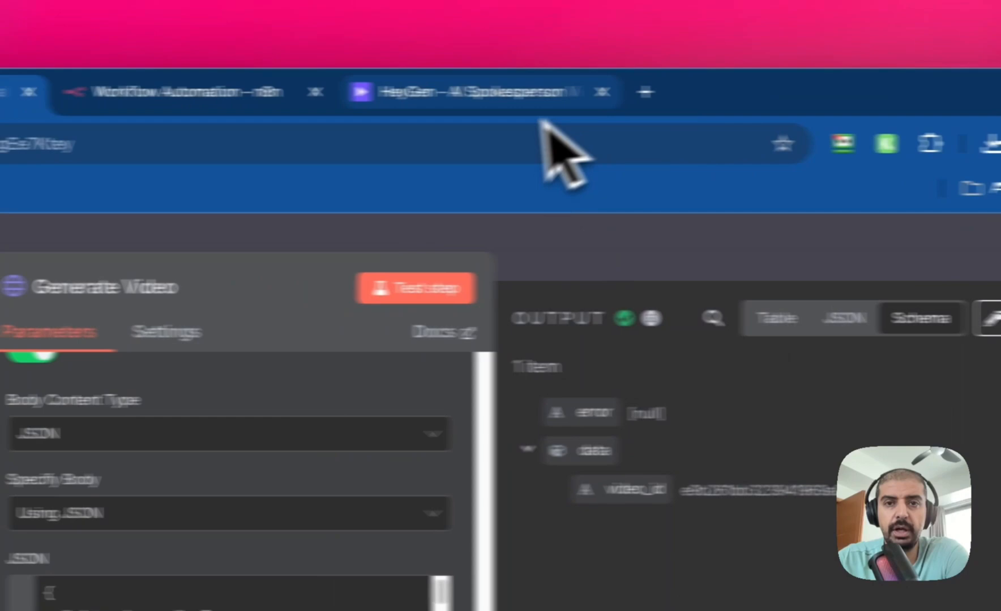
click(481, 91)
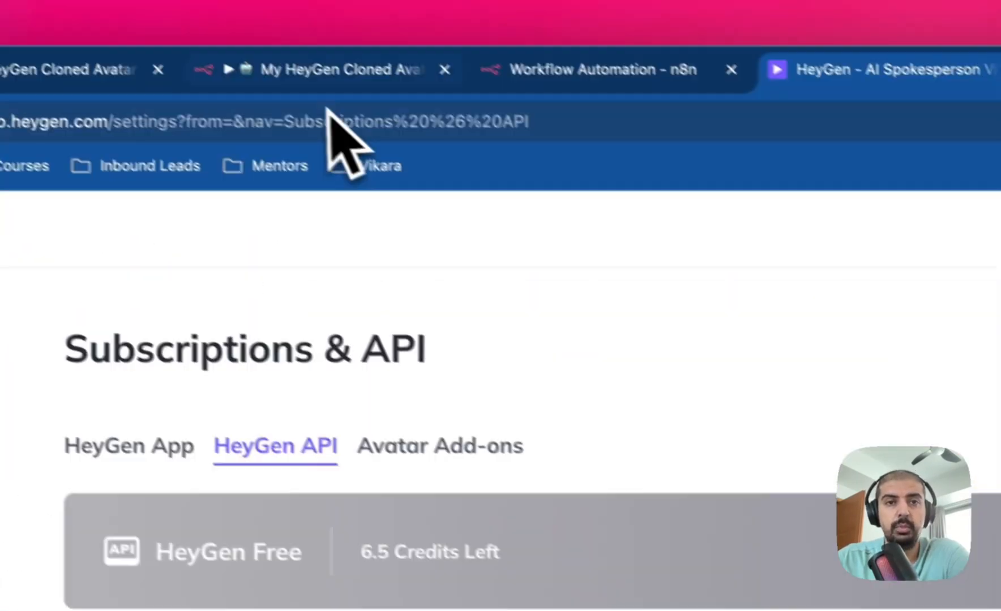
click(593, 69)
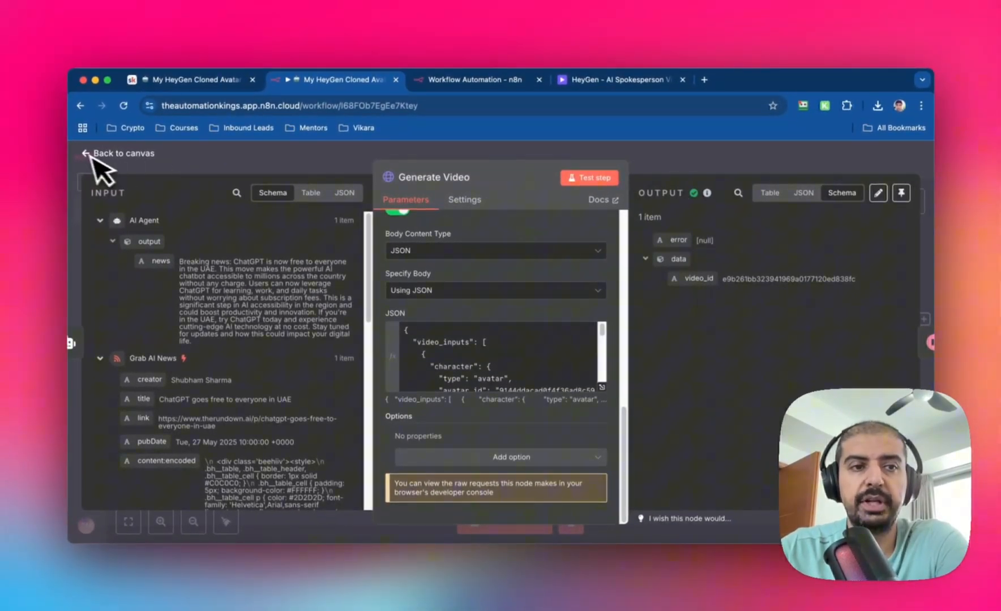
- Return to the canvas showing the Wait for Video and Get Video chain
click(121, 153)
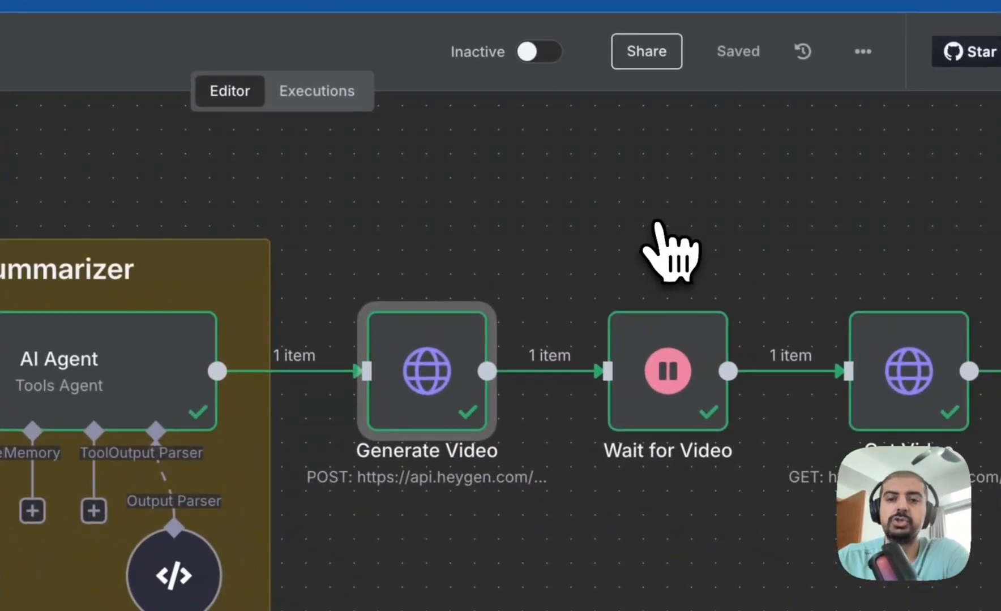
double_click(667, 371)
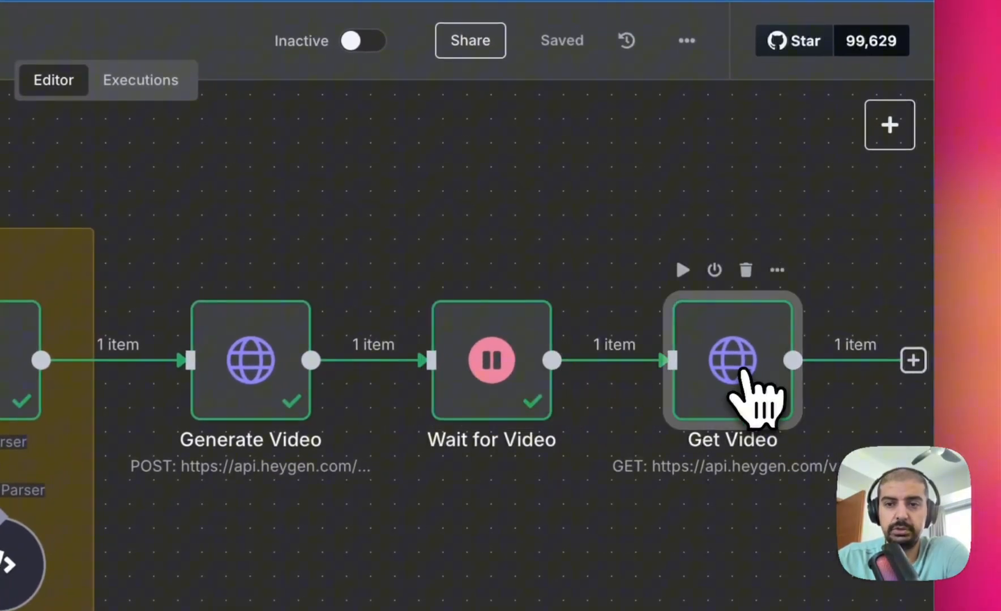
- Review the Get Video node's video ID query, headers and completed output with video_url
double_click(732, 361)
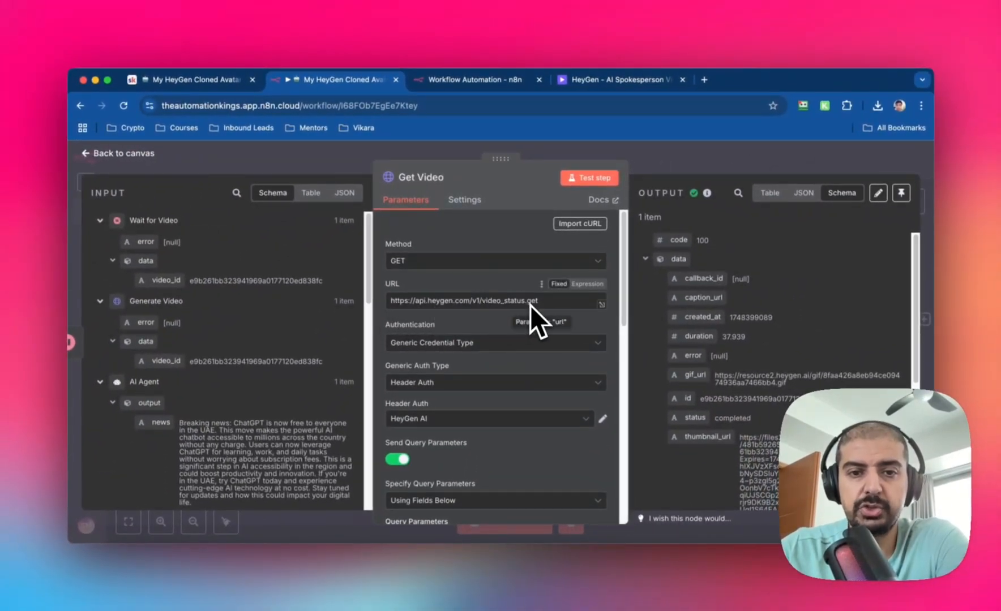
scroll(down, 3)
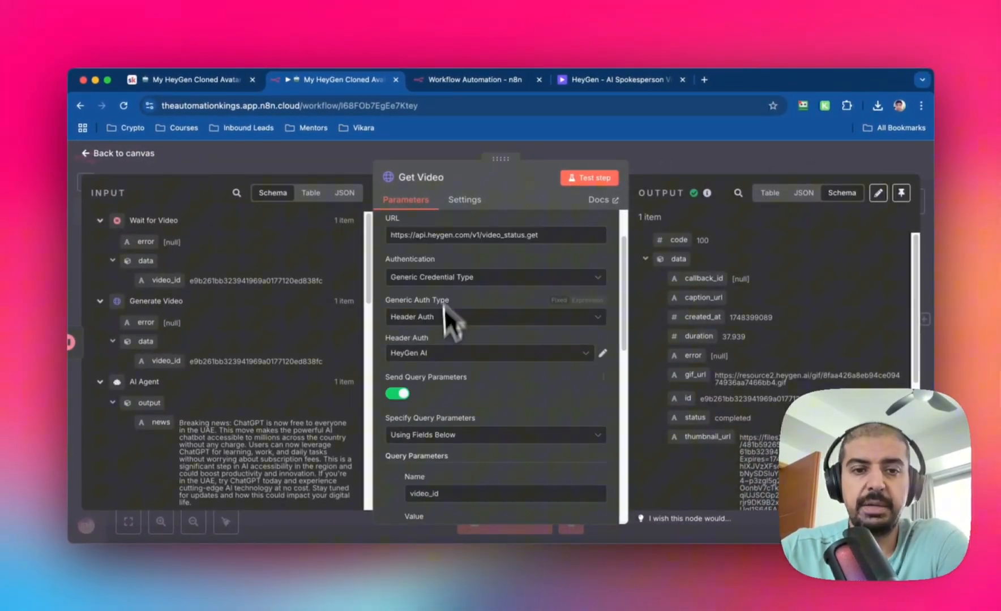
scroll(down, 3)
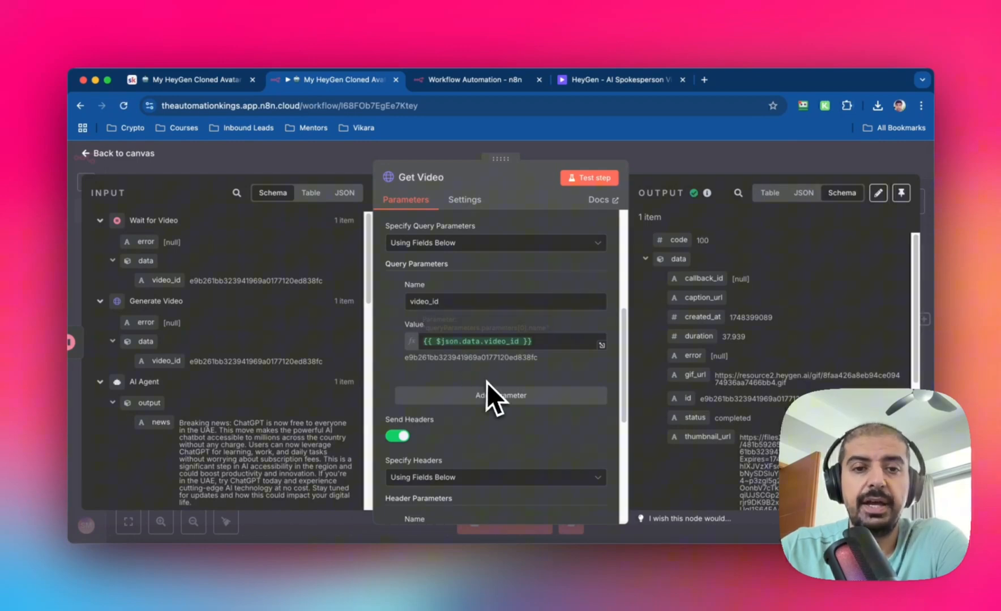
mouse_move(163, 300)
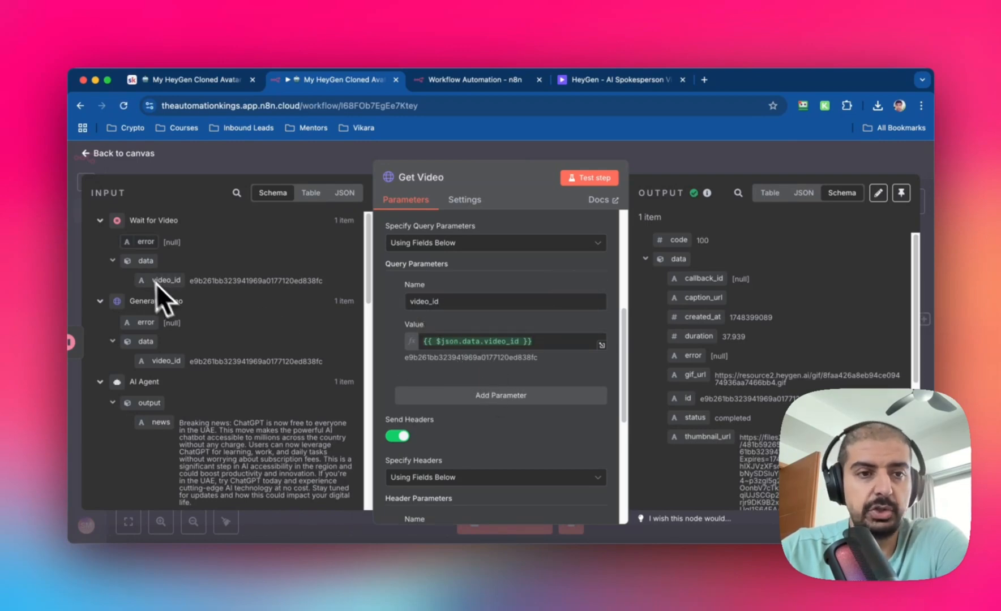
mouse_move(167, 319)
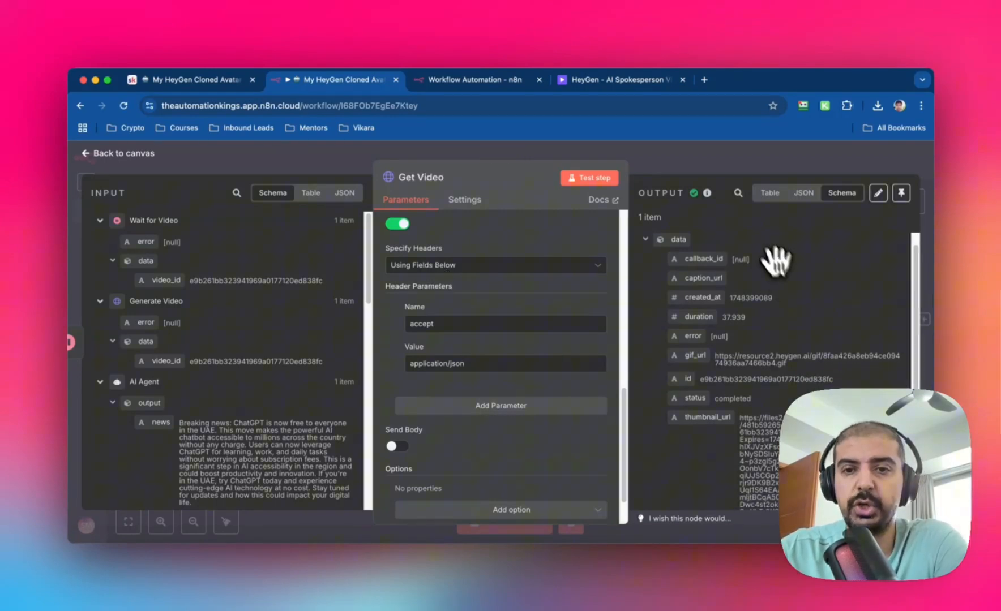
scroll(down, 3)
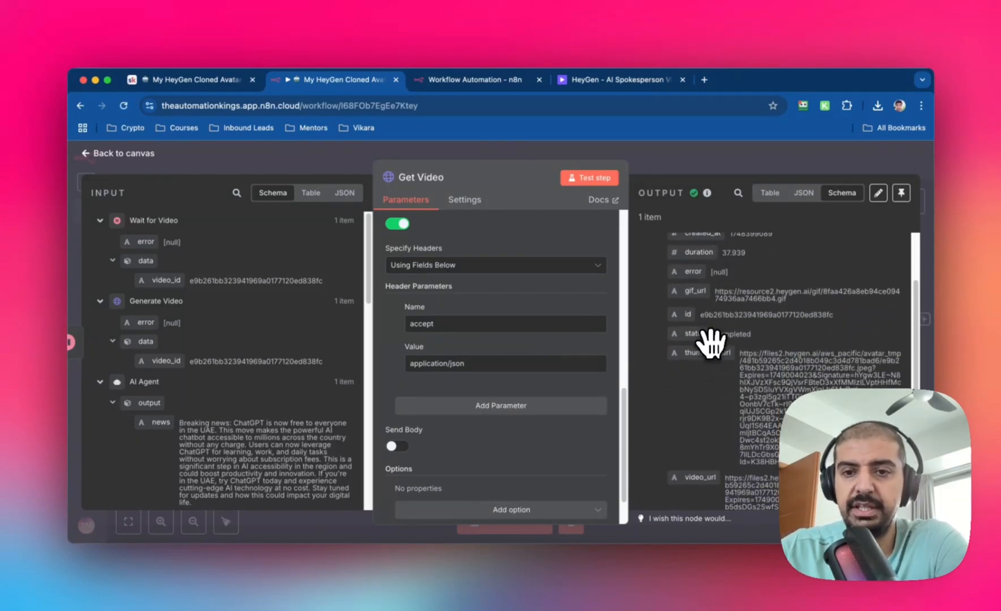
scroll(down, 3)
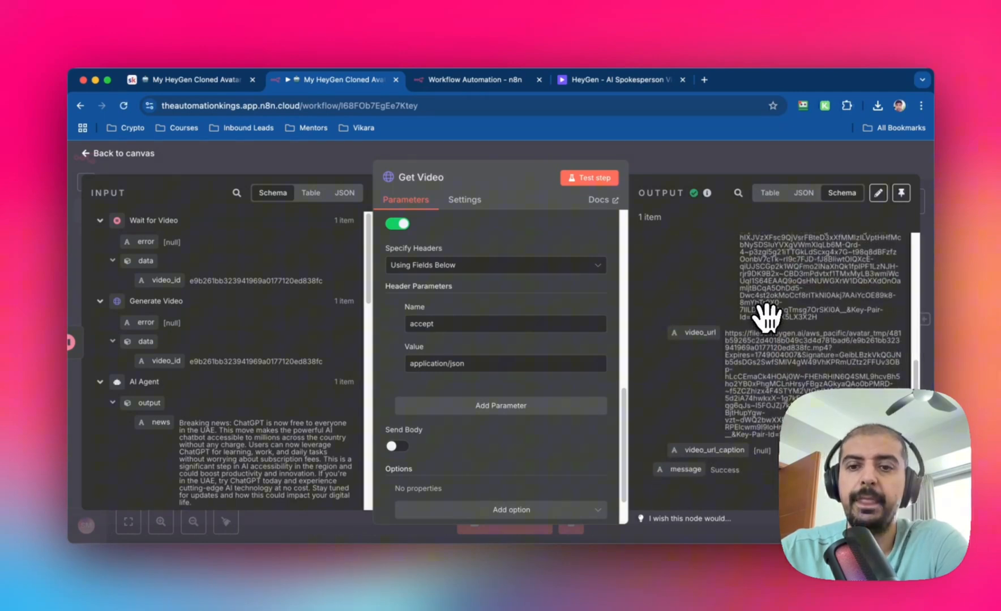
mouse_move(588, 131)
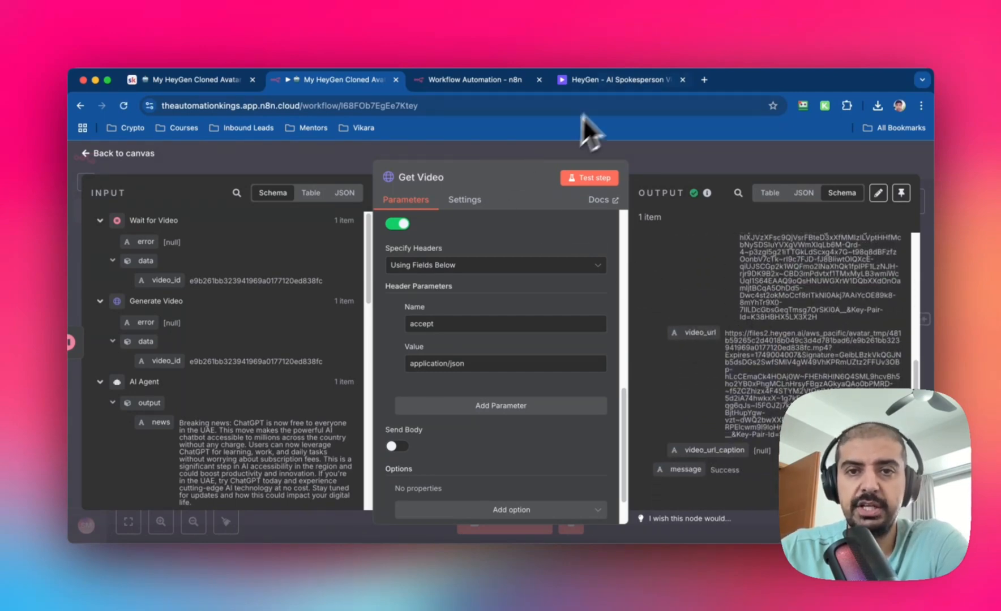